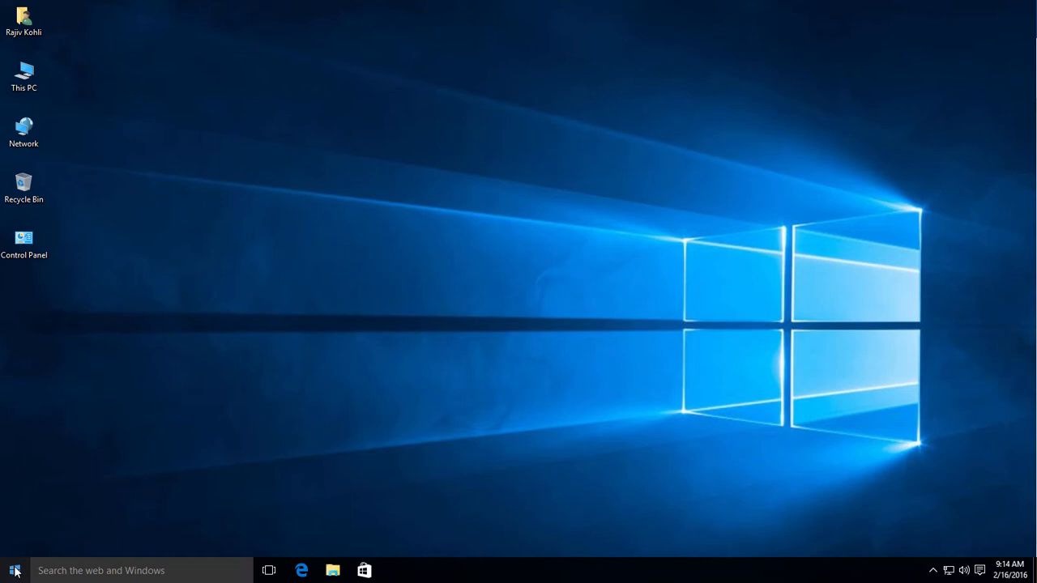
Step: Open the Start button's quick links menu to reach Command Prompt (Admin)
{"action": "right_click", "coordinate": [11, 571]}
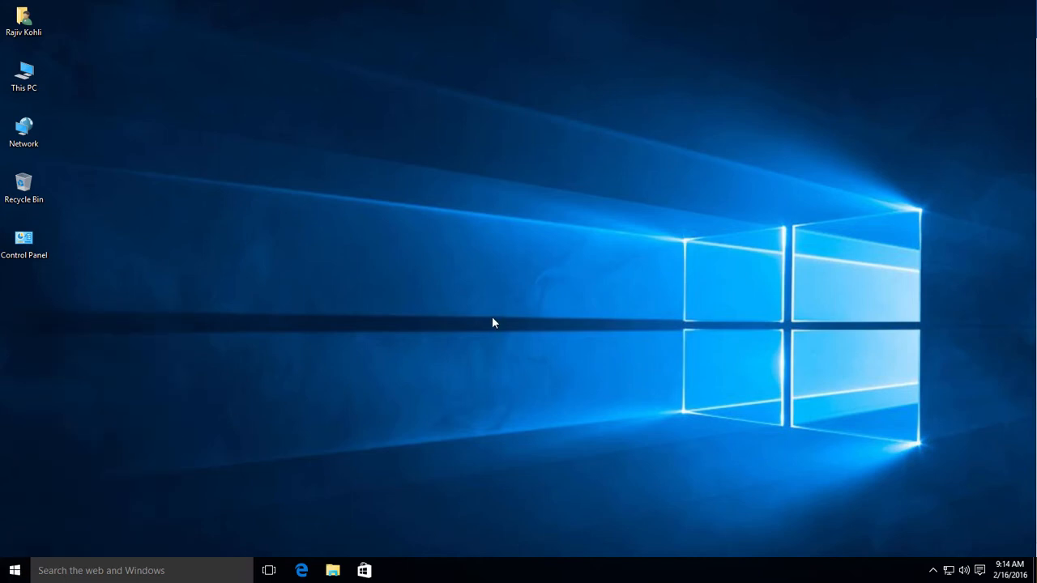
{"action": "mouse_move", "coordinate": [573, 310]}
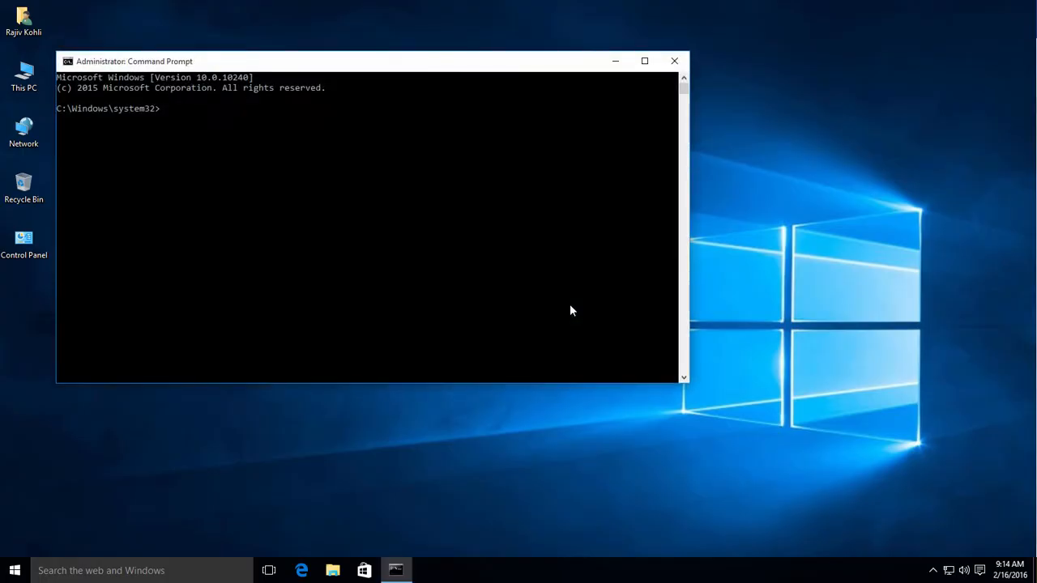
Step: Run bcdedit to list the boot entries, including the {current} boot loader
{"action": "type", "text": "bc"}
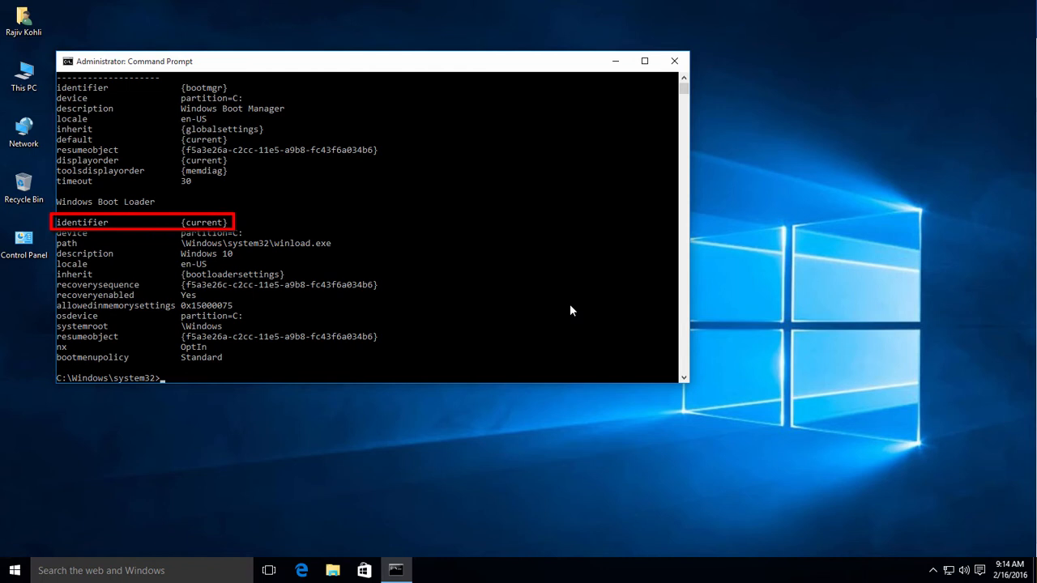
{"action": "mouse_move", "coordinate": [237, 227]}
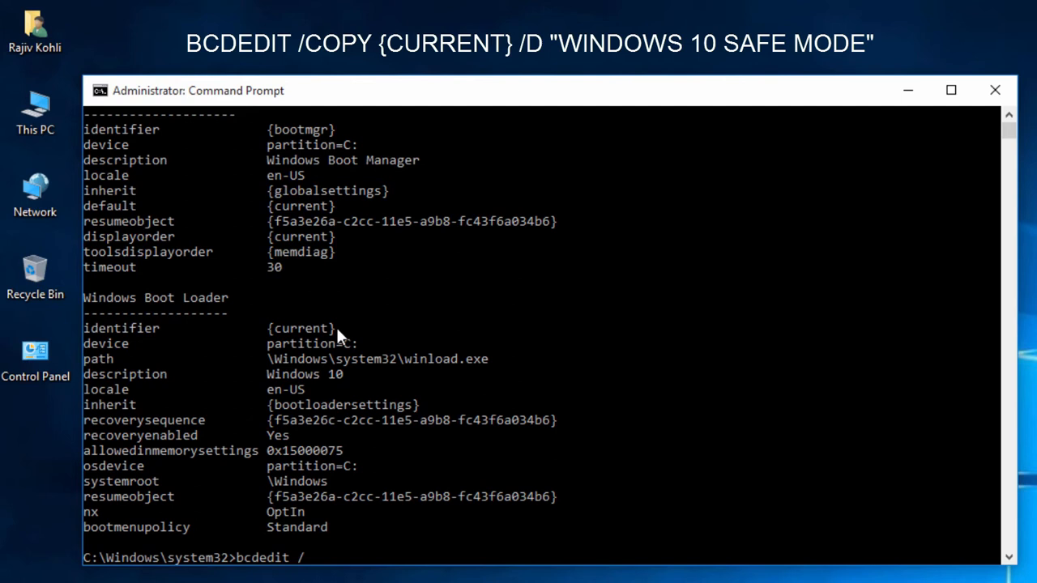
Step: Copy the {current} boot entry as "Windows 10 Safe Mode", then close the console
{"action": "type", "text": "copy"}
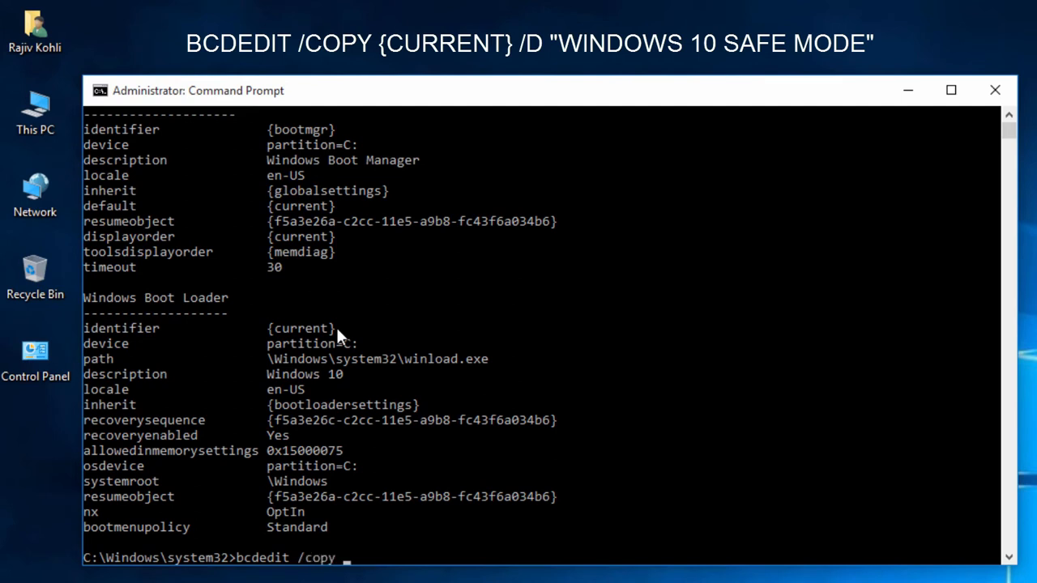
{"action": "type", "text": "{current"}
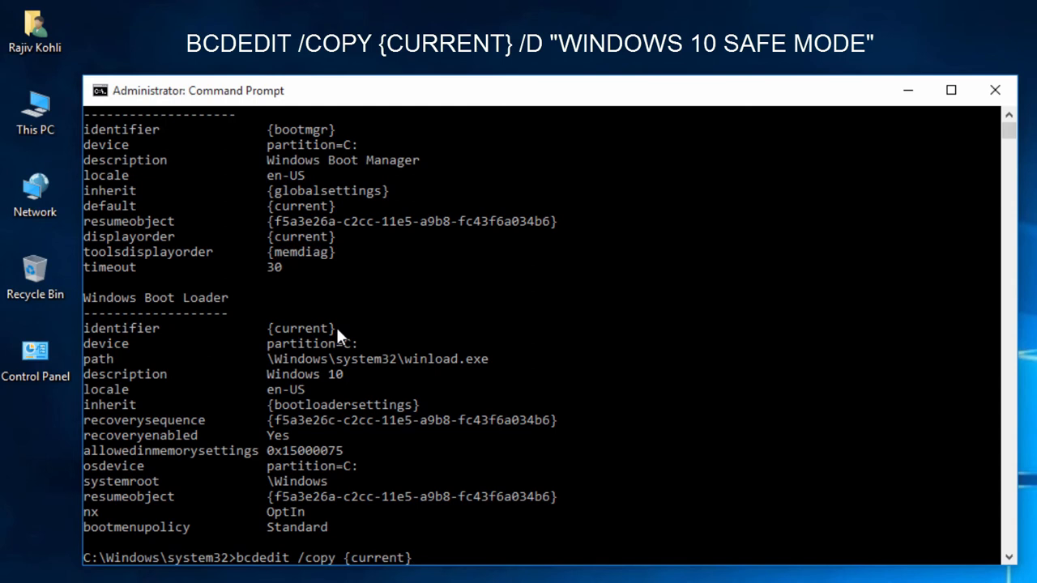
{"action": "type", "text": "/"}
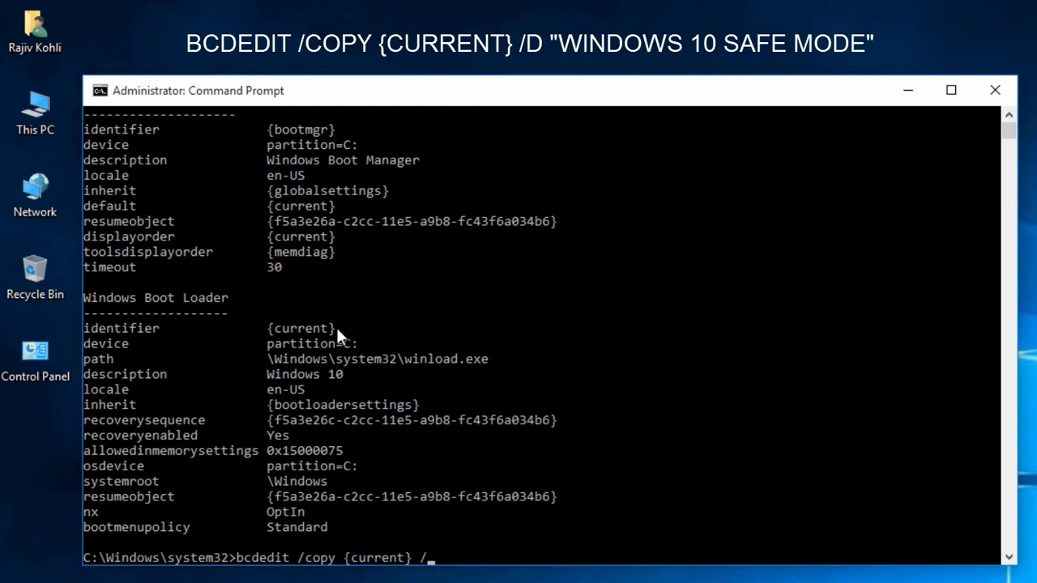
{"action": "type", "text": "d"}
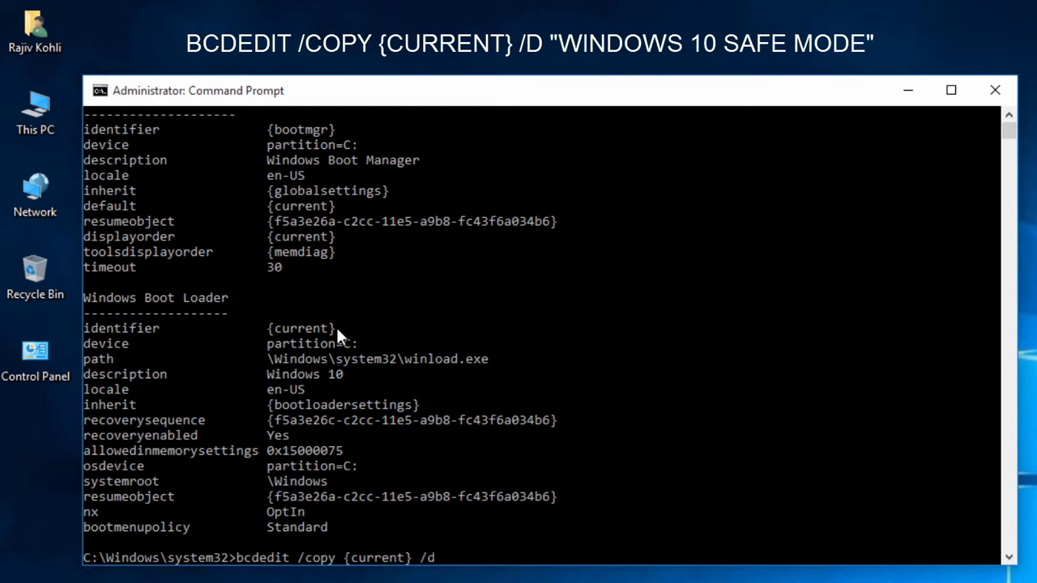
{"action": "type", "text": "\"Windows"}
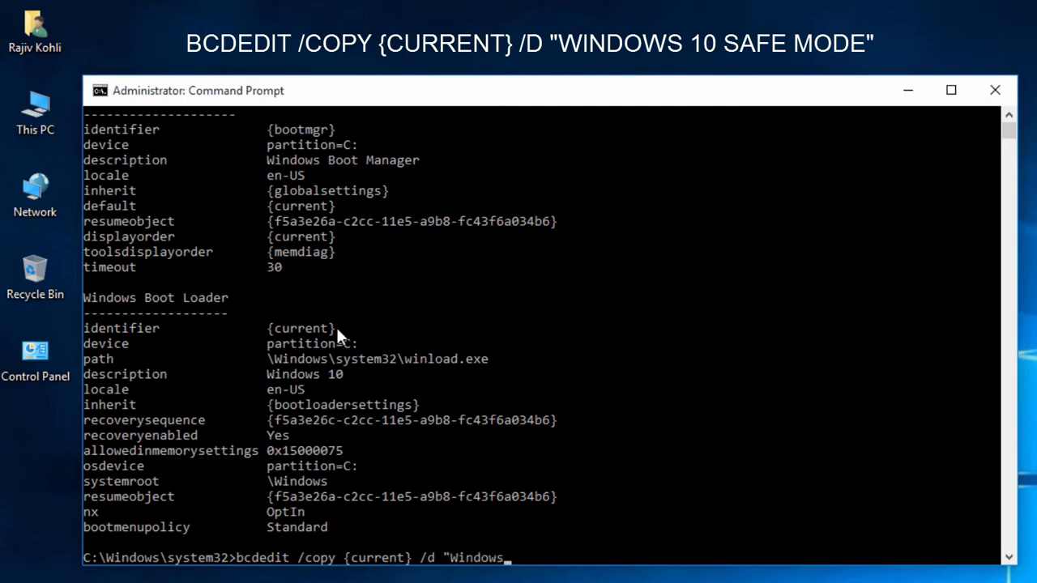
{"action": "type", "text": "10 Safe Mode"}
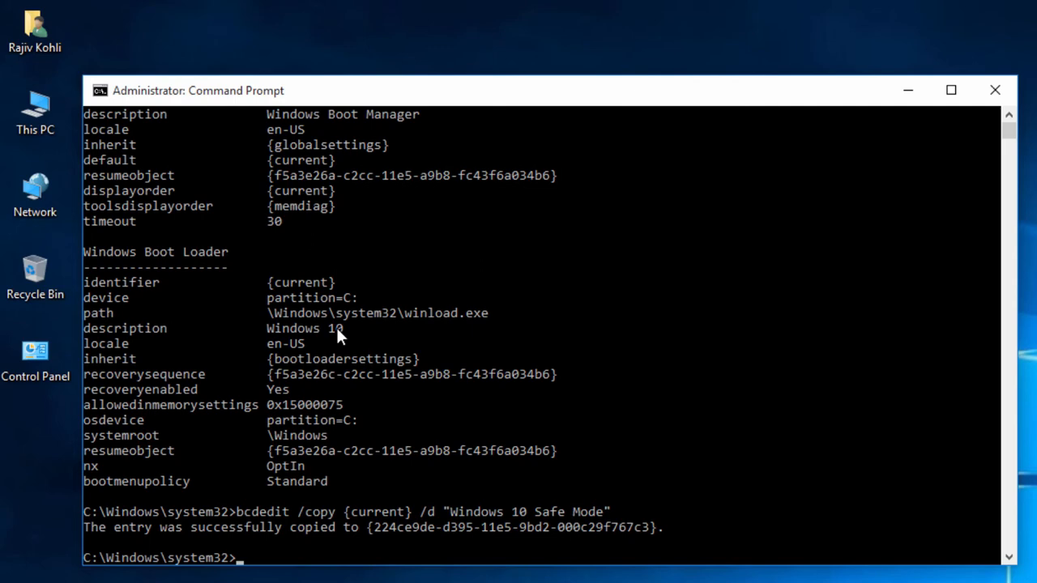
{"action": "left_click", "coordinate": [995, 89]}
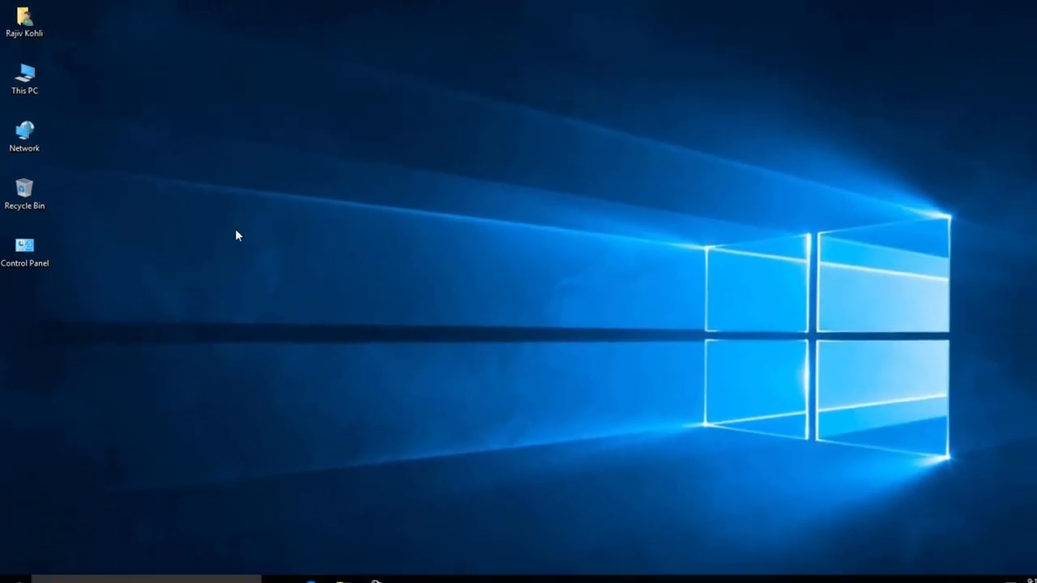
Step: Open the Run dialog from the Start quick links menu to launch msconfig
{"action": "right_click", "coordinate": [7, 577]}
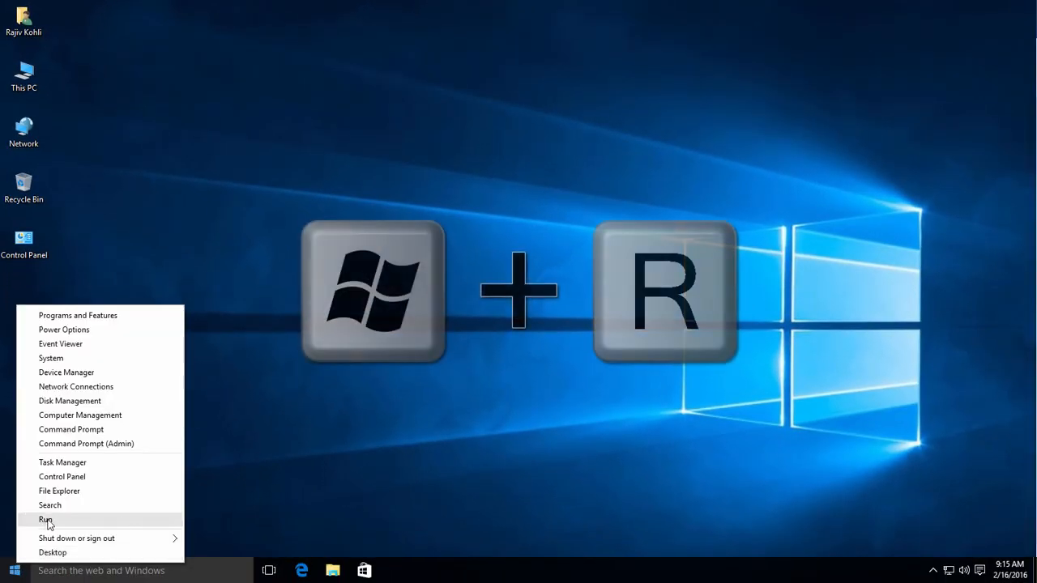
{"action": "left_click", "coordinate": [45, 519]}
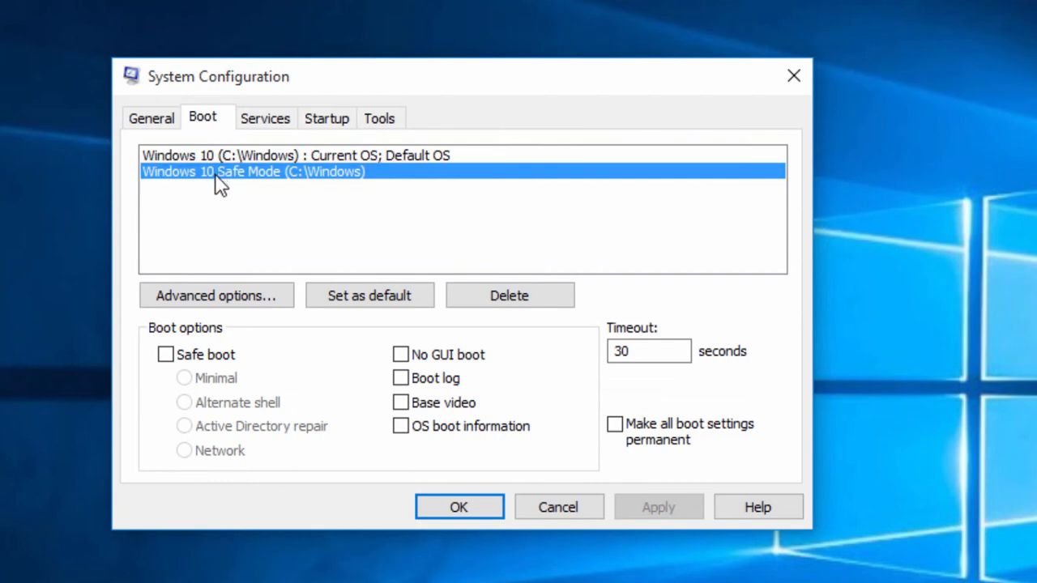
{"action": "mouse_move", "coordinate": [172, 371]}
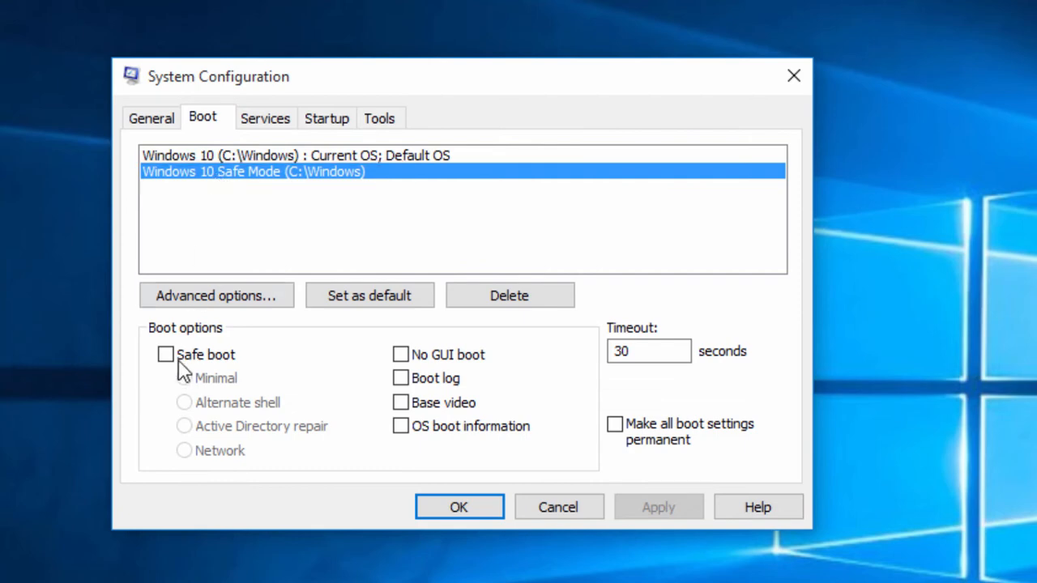
Step: Give Windows 10 Safe Mode minimal safe boot, a 60-second timeout and permanent settings
{"action": "left_click", "coordinate": [165, 354]}
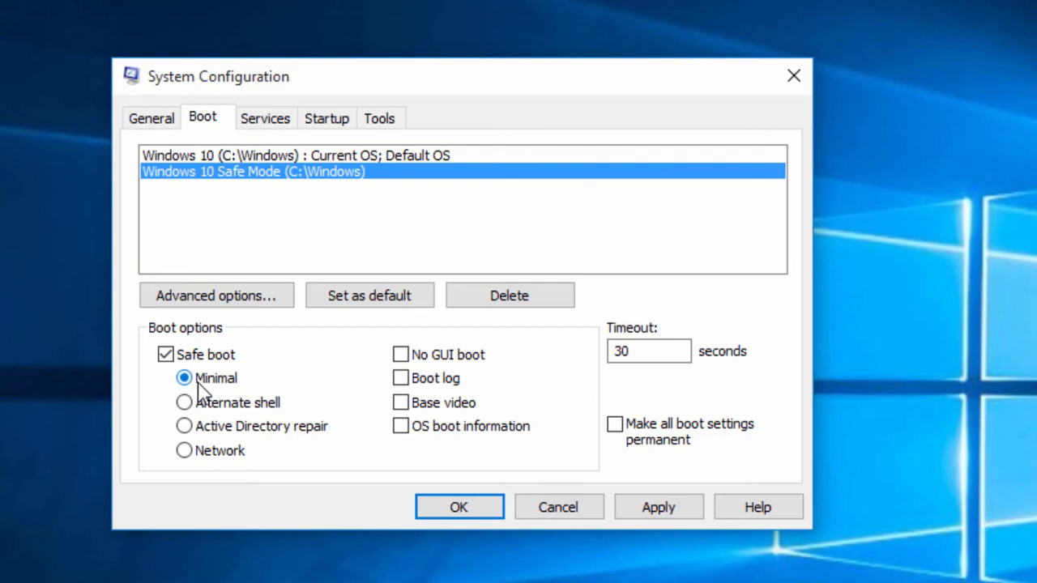
{"action": "left_click", "coordinate": [654, 352]}
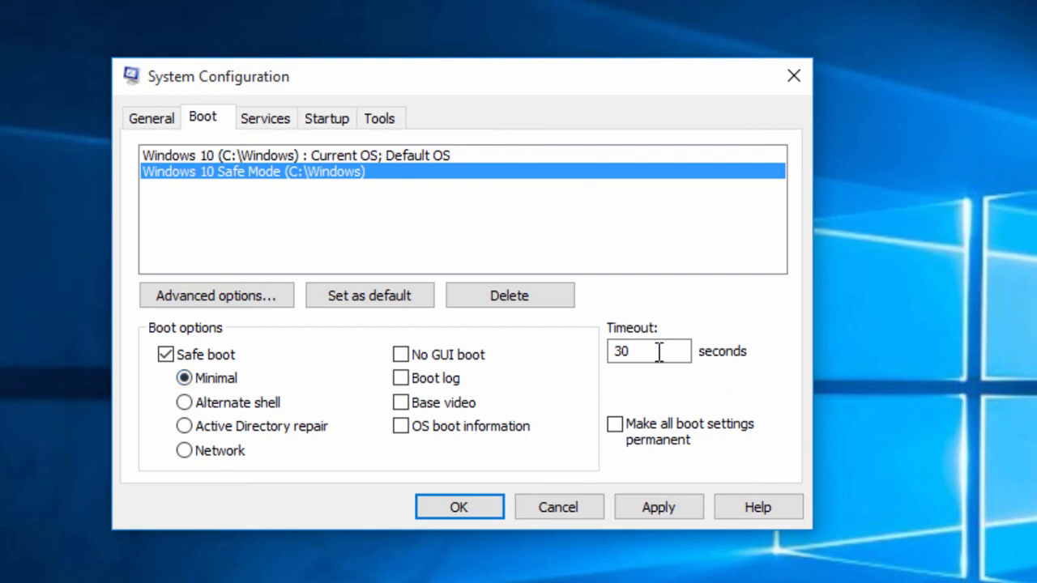
{"action": "type", "text": "60"}
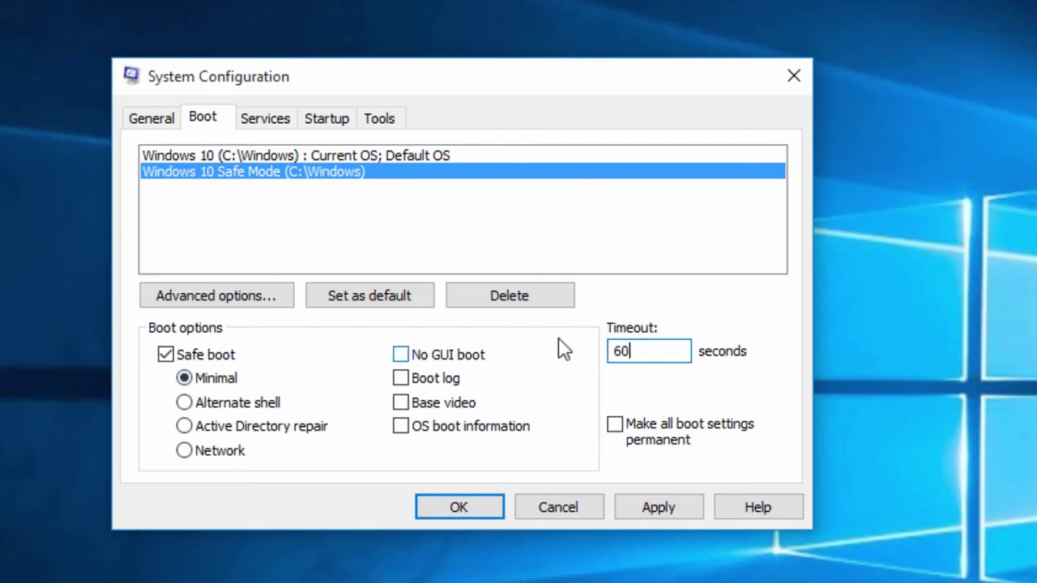
{"action": "left_click", "coordinate": [615, 424]}
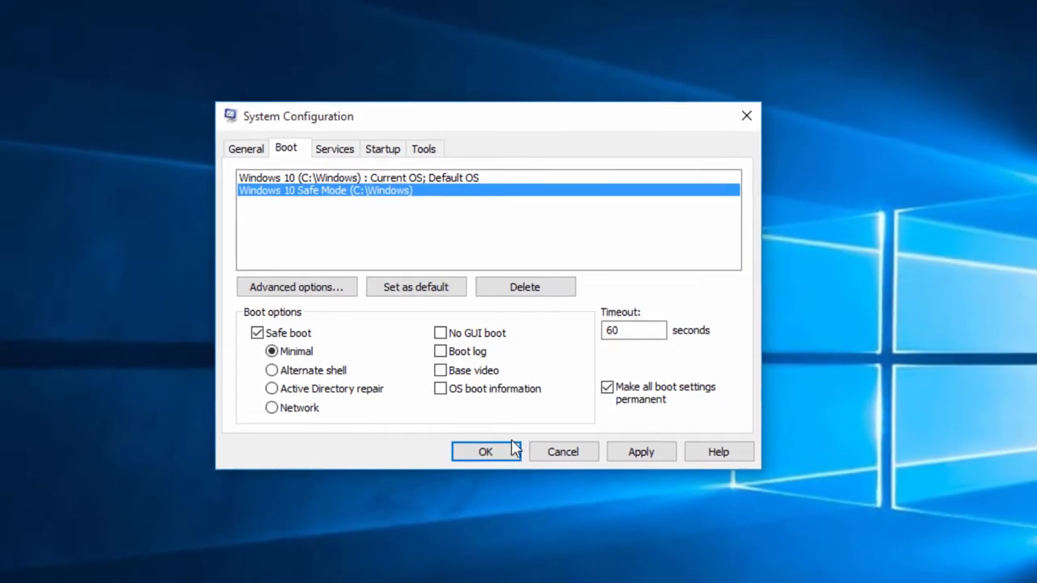
{"action": "left_click", "coordinate": [486, 451]}
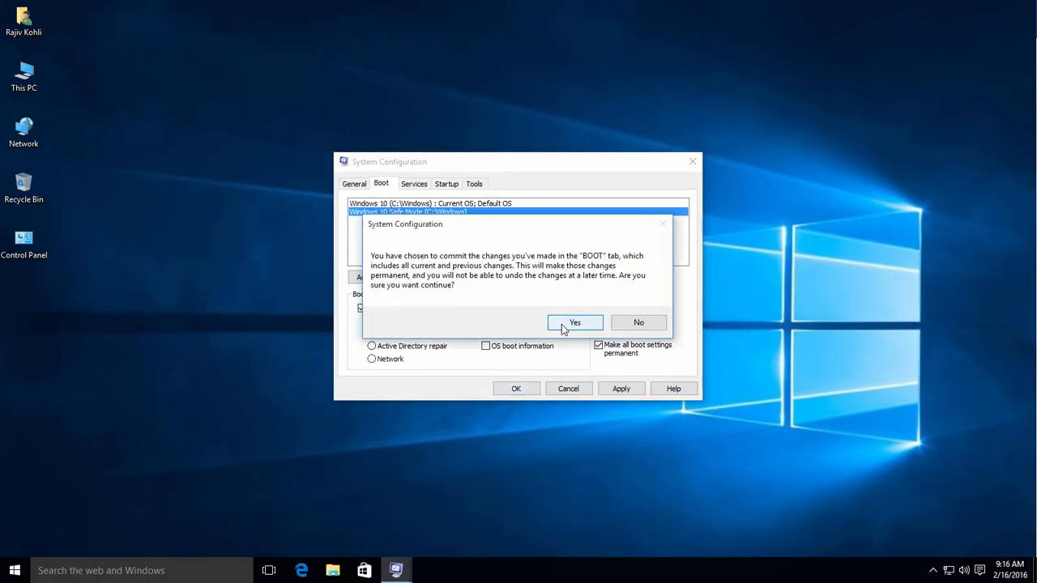
Step: Confirm the permanent boot changes and restart the computer
{"action": "left_click", "coordinate": [574, 323]}
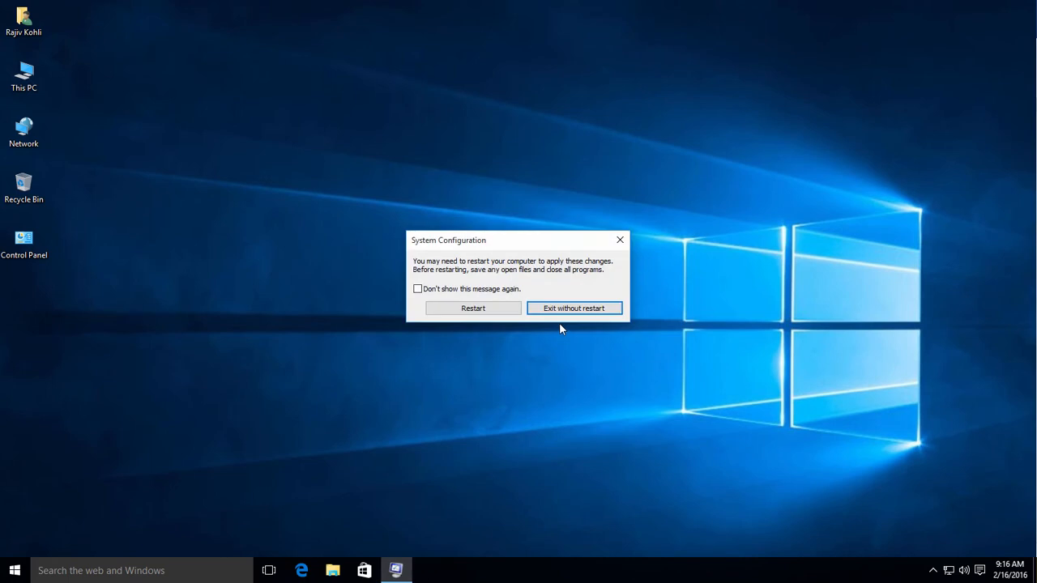
{"action": "mouse_move", "coordinate": [508, 323]}
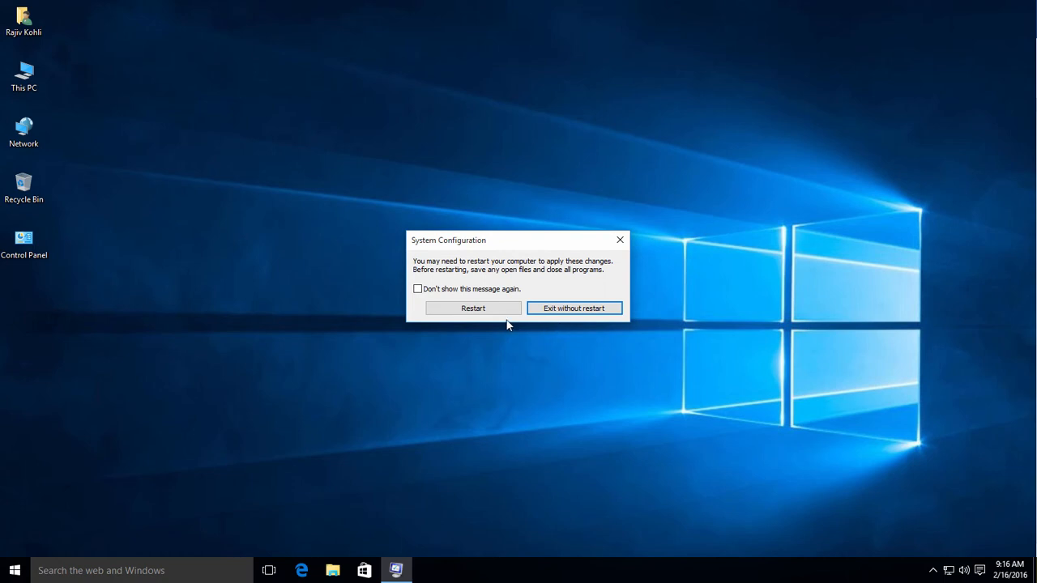
{"action": "left_click", "coordinate": [573, 308]}
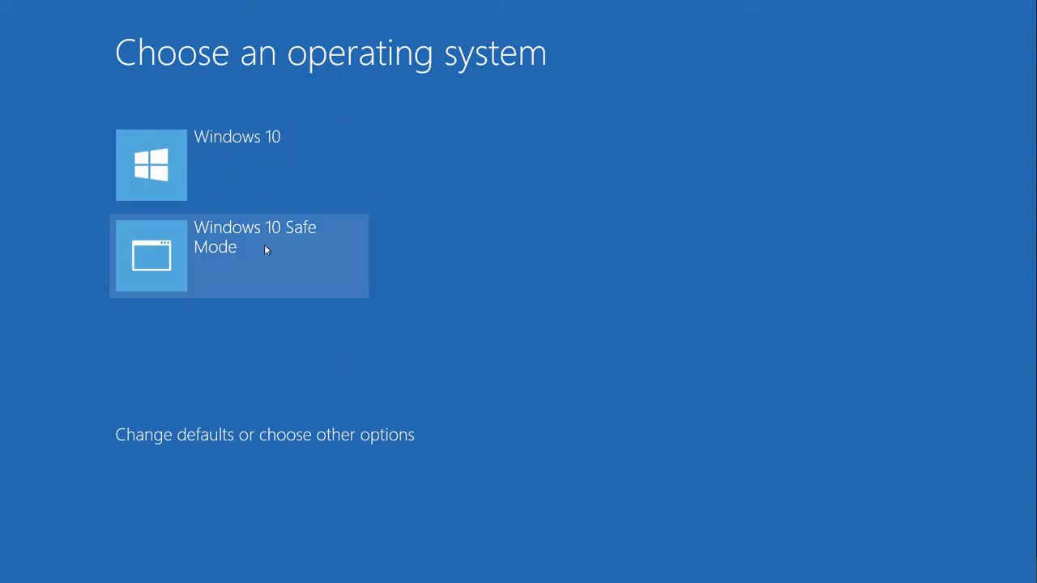
Step: Start Windows by choosing an entry from the boot menu
{"action": "left_click", "coordinate": [238, 256]}
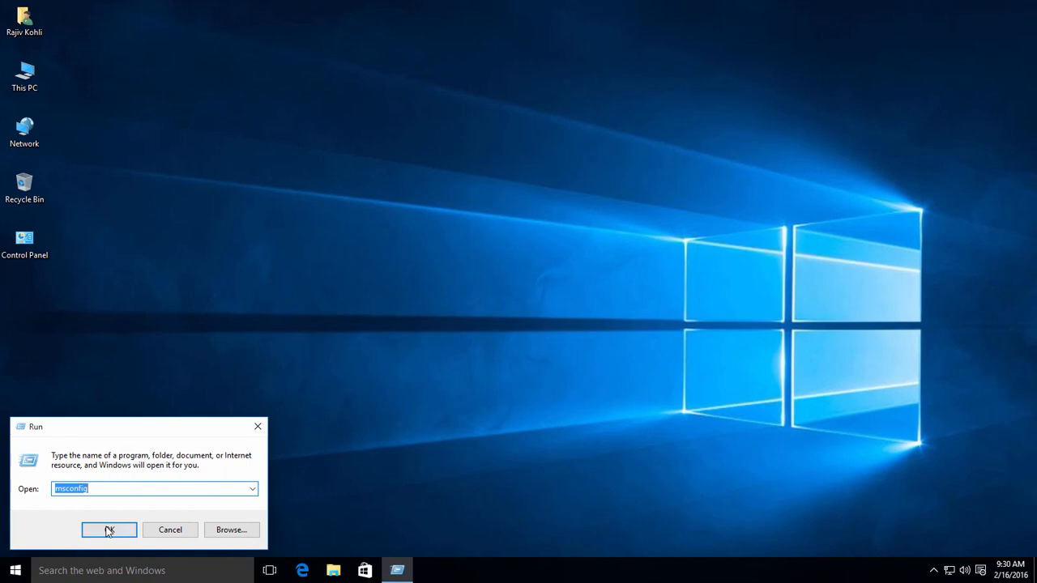
Step: Launch System Configuration from Run and close it without changes
{"action": "left_click", "coordinate": [108, 529]}
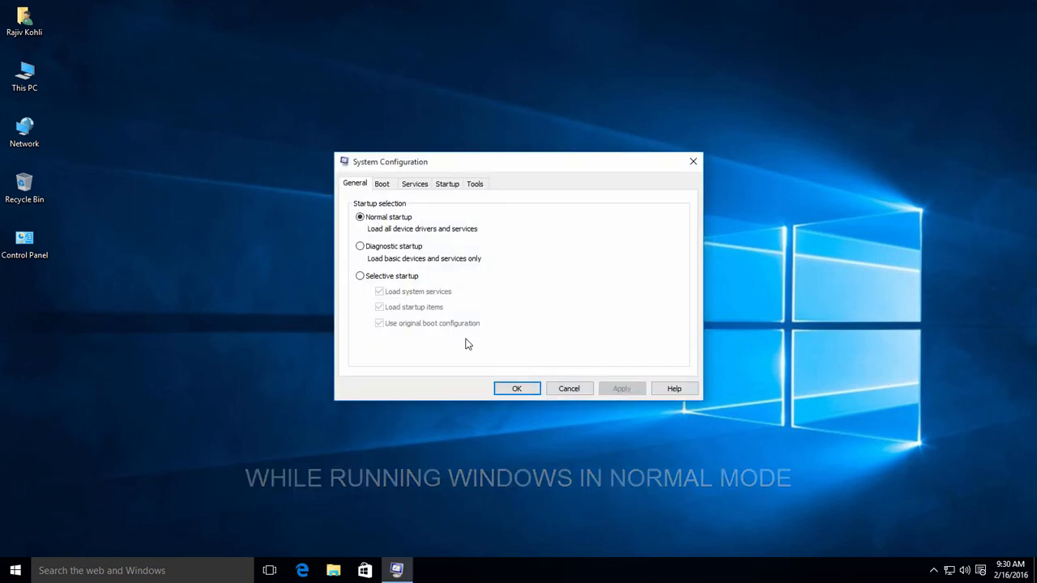
{"action": "left_click", "coordinate": [383, 183]}
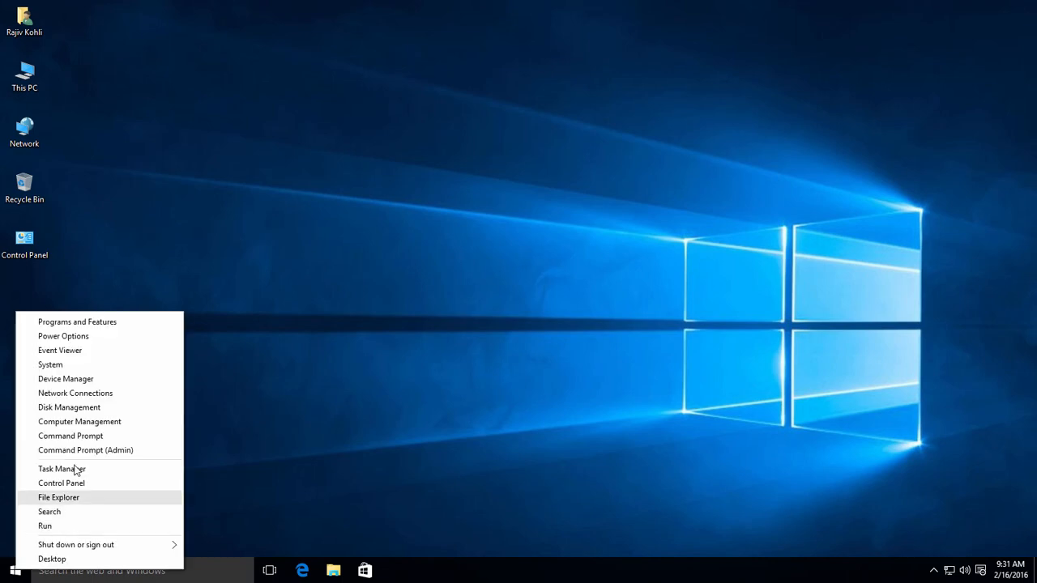
Step: Copy the current boot entry as "Windows 10 Safe Mode With Networking" and "With Command Prompt"
{"action": "left_click", "coordinate": [455, 364]}
{"action": "type", "text": "bcdedit /co"}
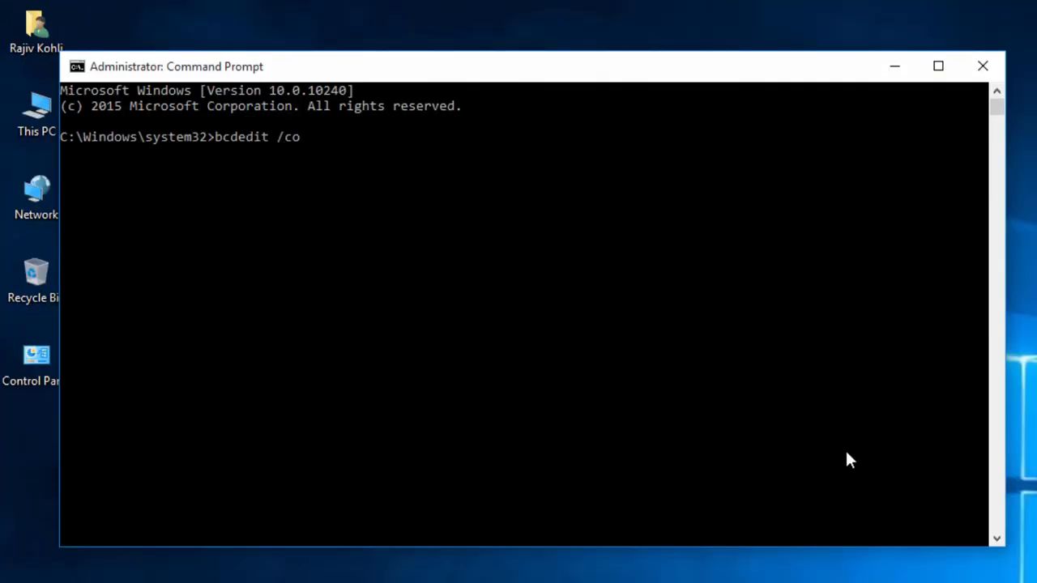
{"action": "type", "text": "py {current} /"}
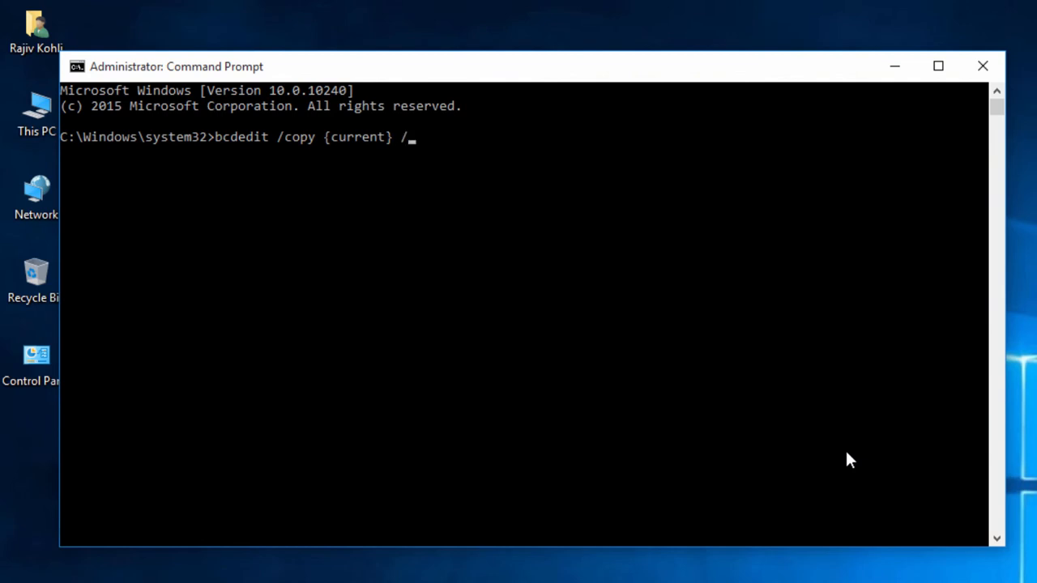
{"action": "type", "text": "d \"Windows 10 Safe Mode With Networking"}
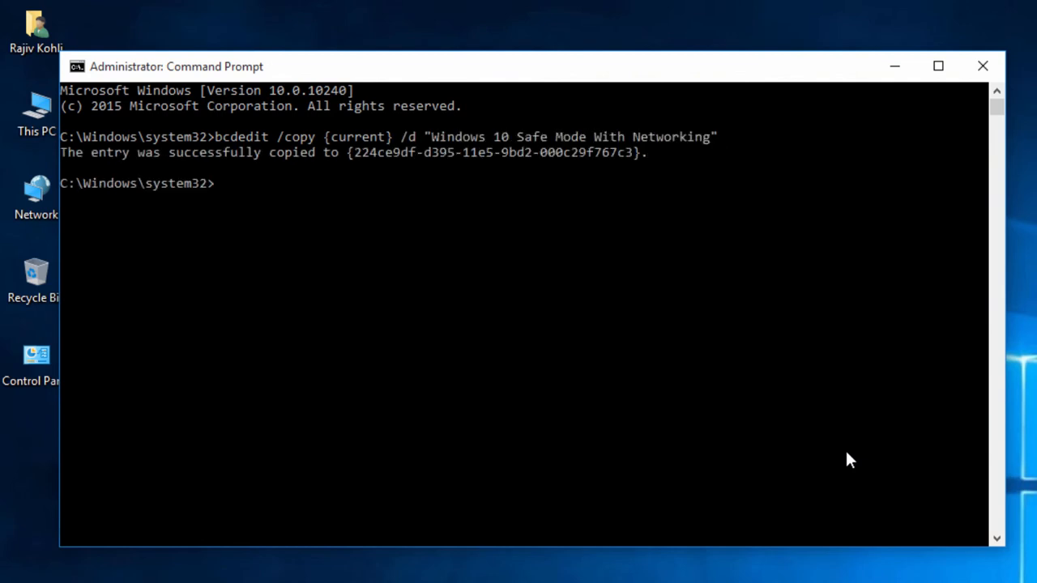
{"action": "type", "text": "bcdedit /copy {current} /d \"Windows 10 Safe Mode With Command"}
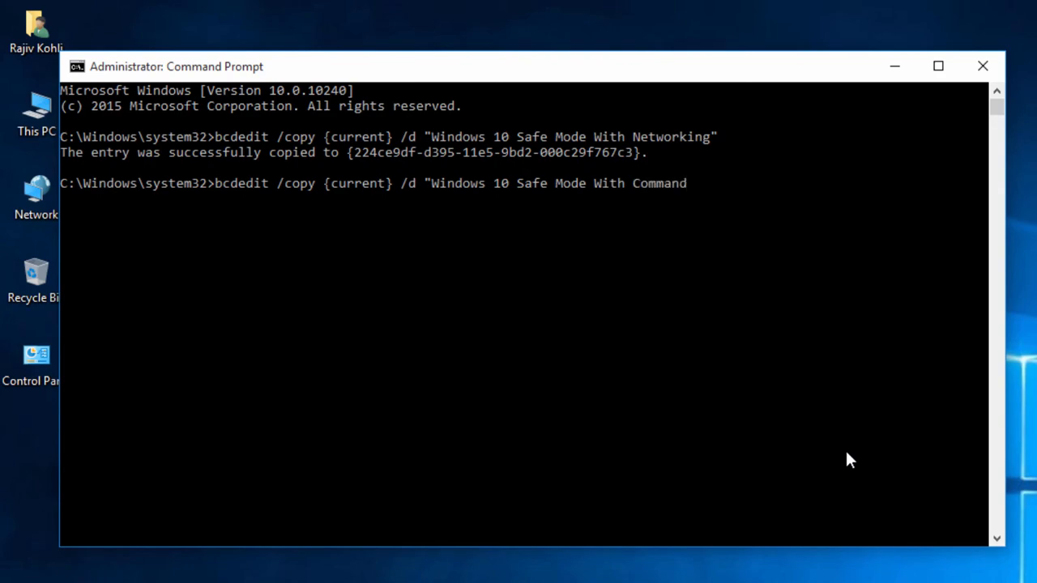
{"action": "left_click", "coordinate": [981, 67]}
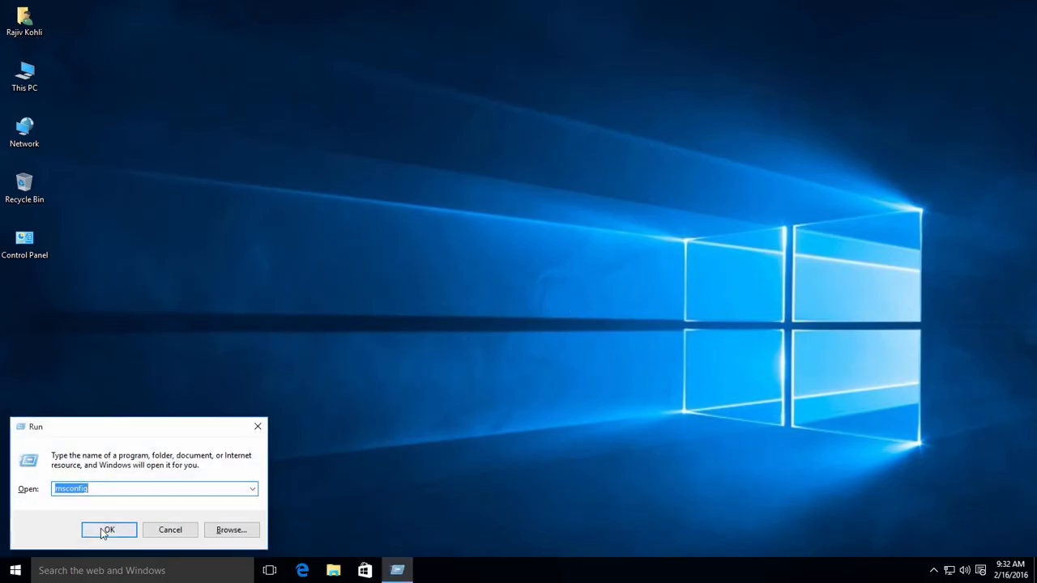
Step: Set safe boot Network for the Networking entry and Alternate shell for the Command Prompt entry
{"action": "left_click", "coordinate": [108, 530]}
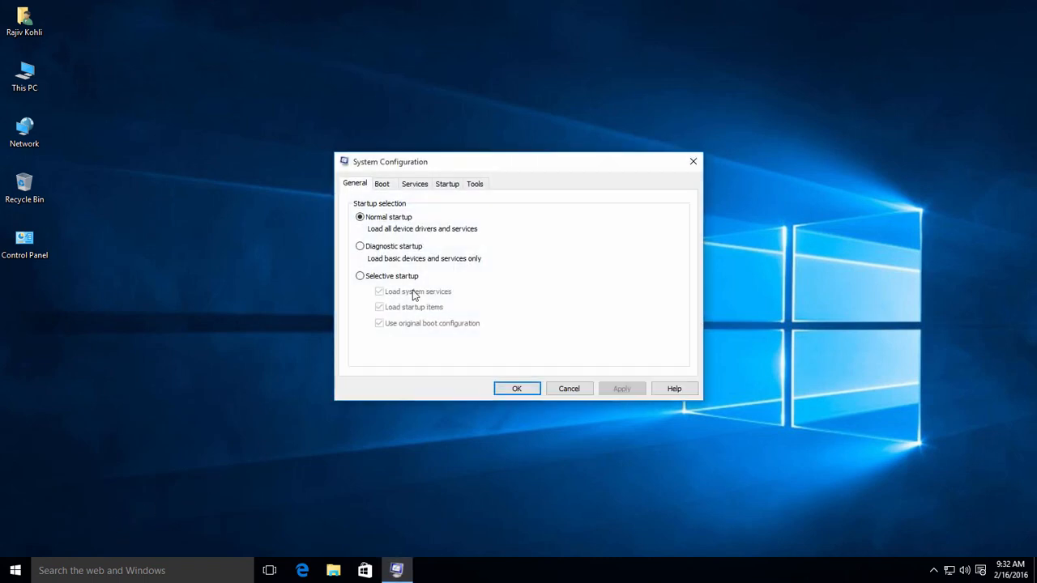
{"action": "left_click", "coordinate": [381, 183]}
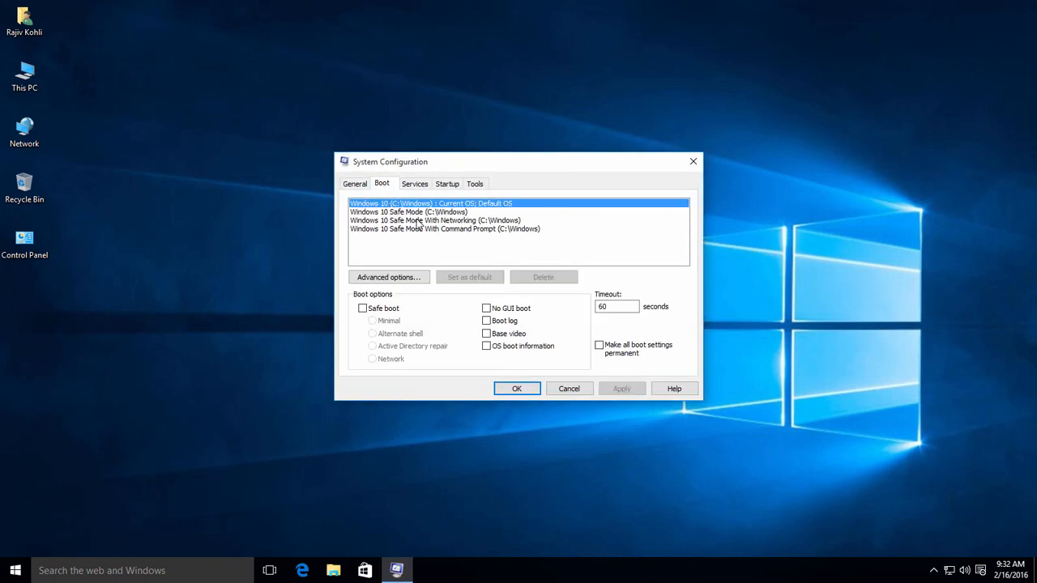
{"action": "left_click", "coordinate": [438, 219]}
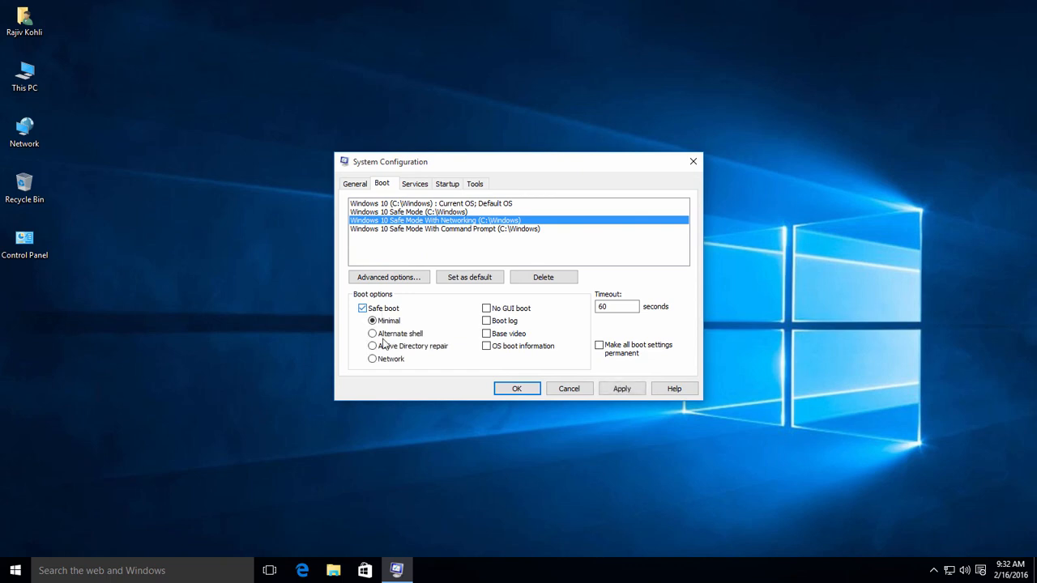
{"action": "left_click", "coordinate": [371, 359]}
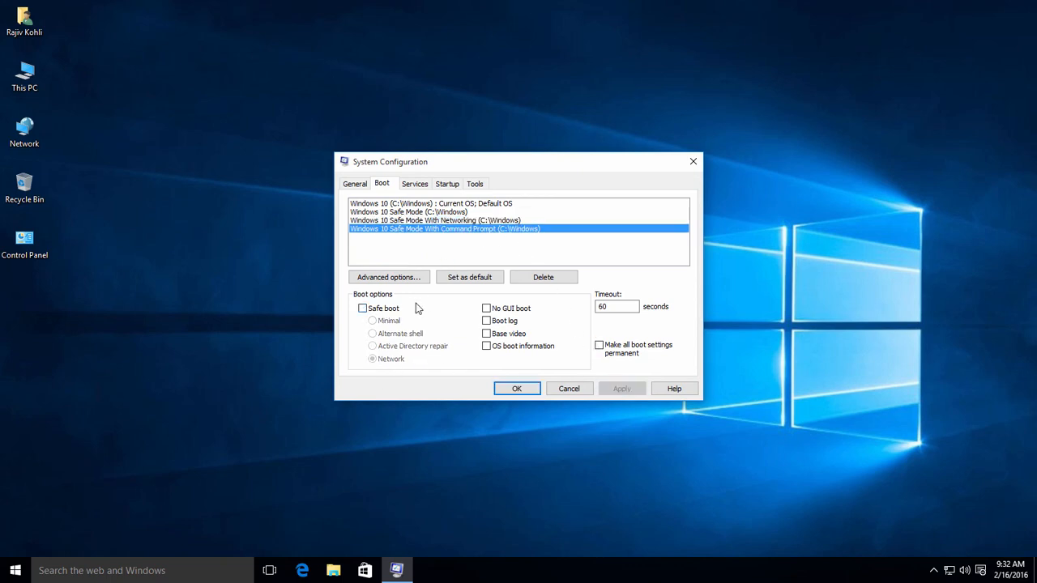
{"action": "left_click", "coordinate": [362, 308]}
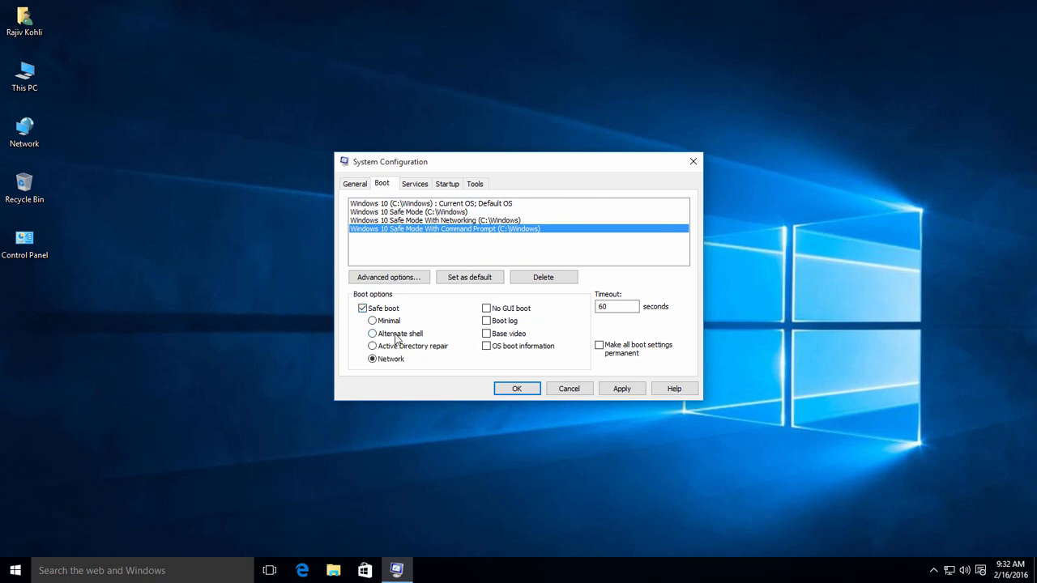
{"action": "left_click", "coordinate": [372, 334]}
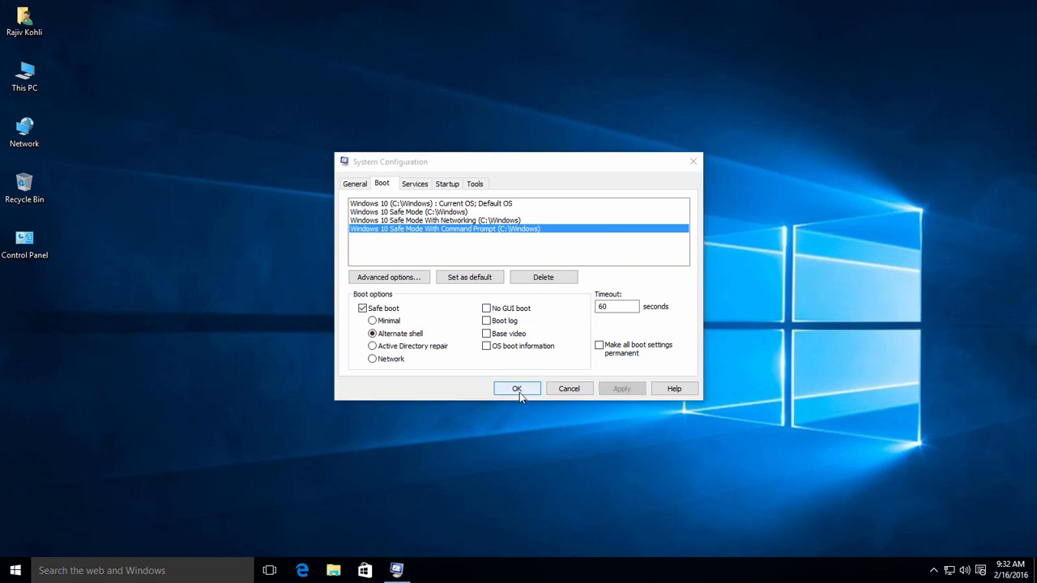
{"action": "left_click", "coordinate": [517, 388]}
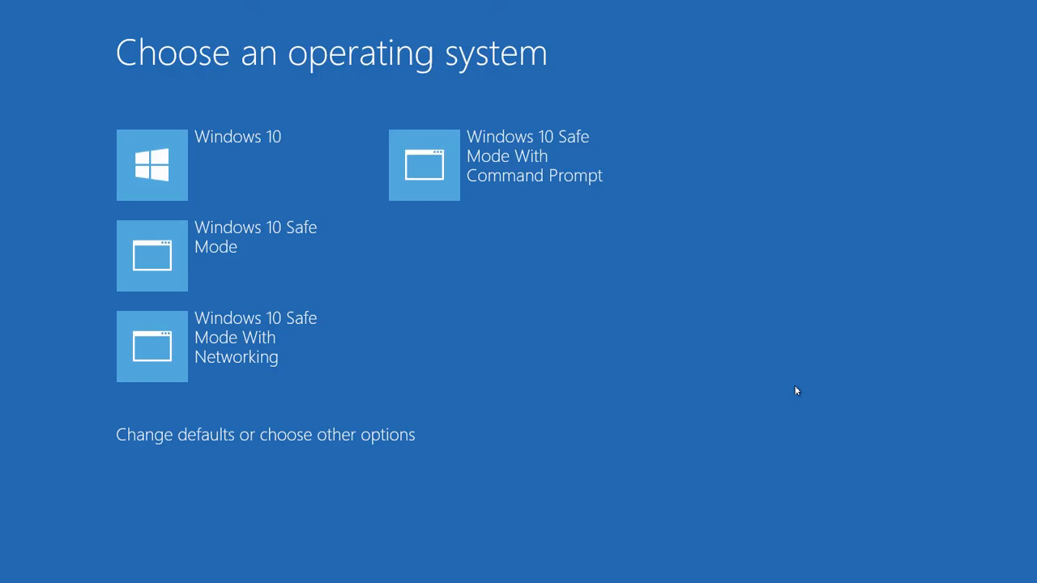
{"action": "mouse_move", "coordinate": [377, 195]}
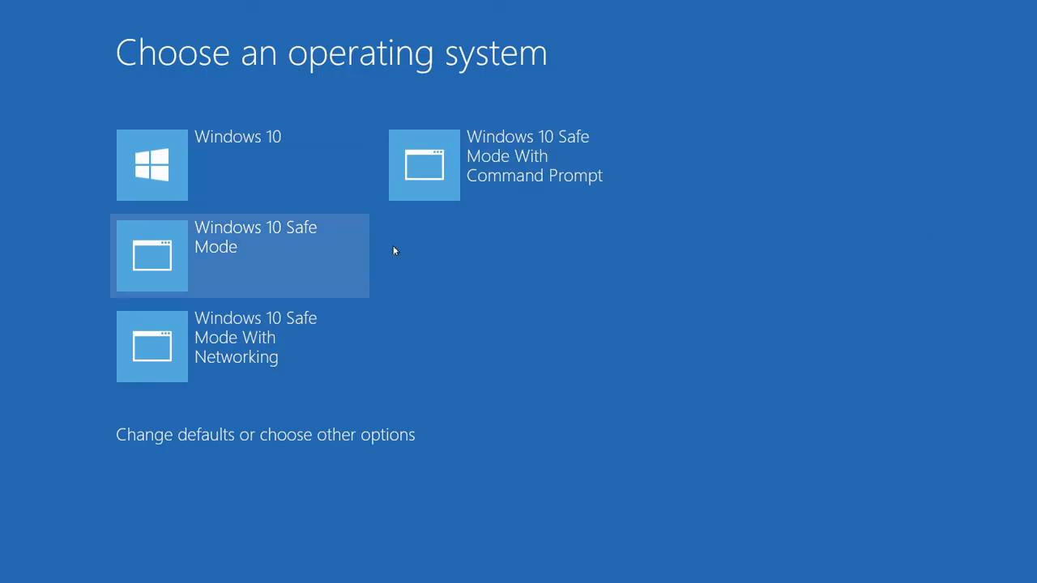
{"action": "mouse_move", "coordinate": [552, 296]}
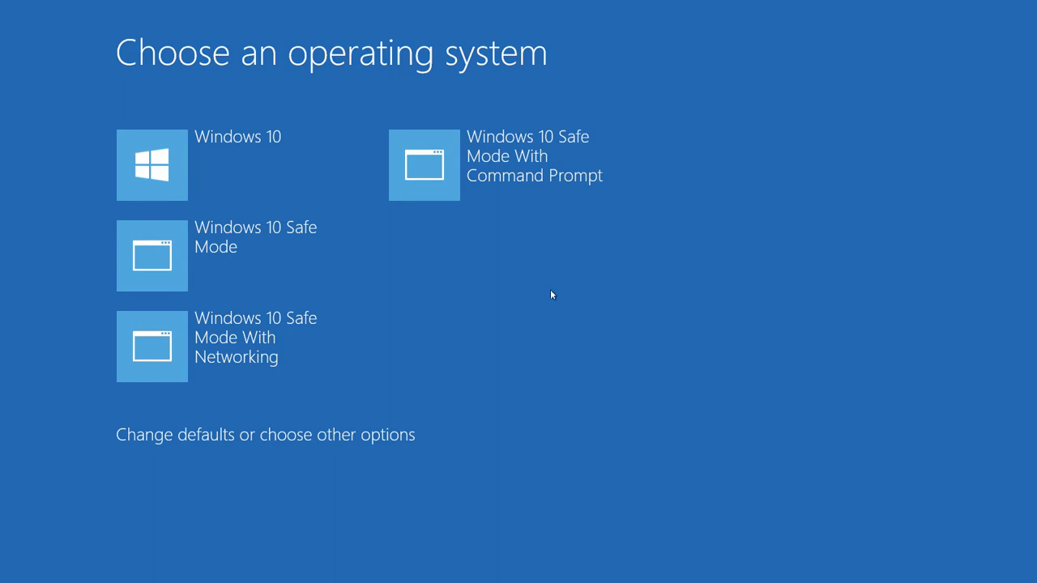